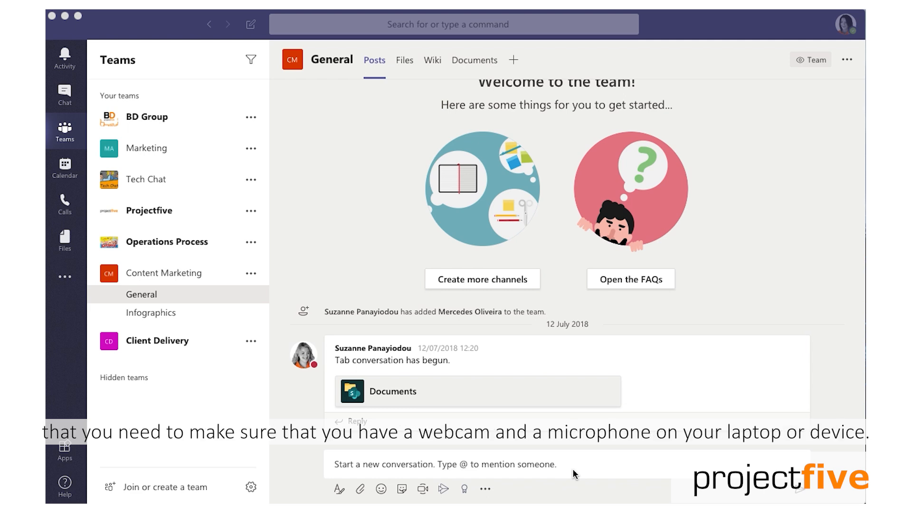
mouse_move(69, 108)
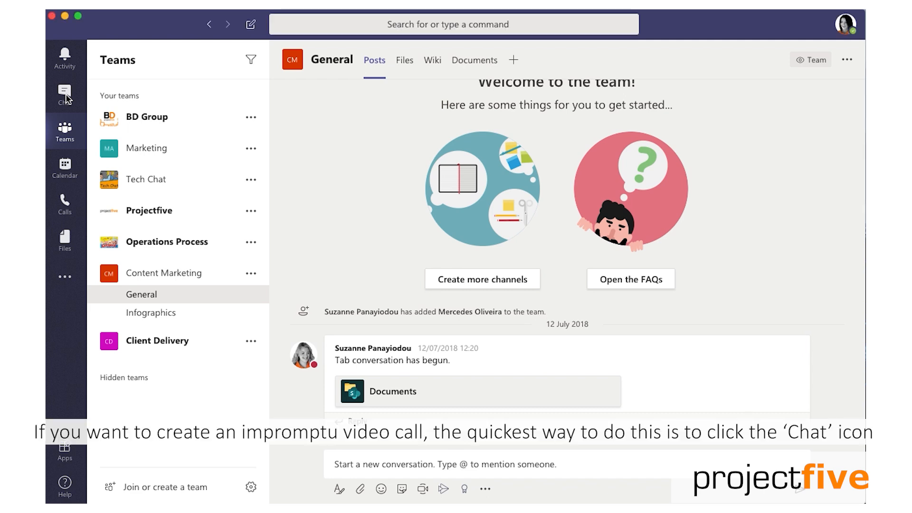
Step: Open the latest one-to-one chat, show its video and audio call options, then bring up Outlook
left_click(65, 90)
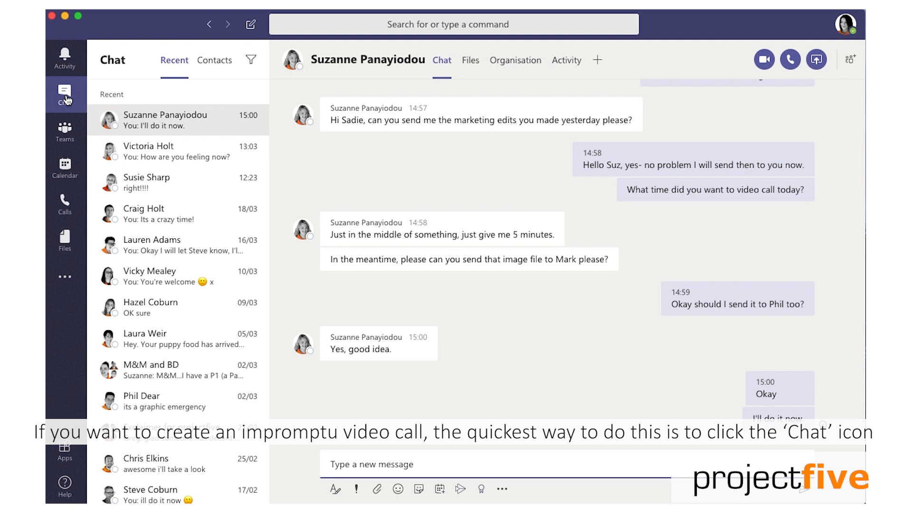
left_click(64, 93)
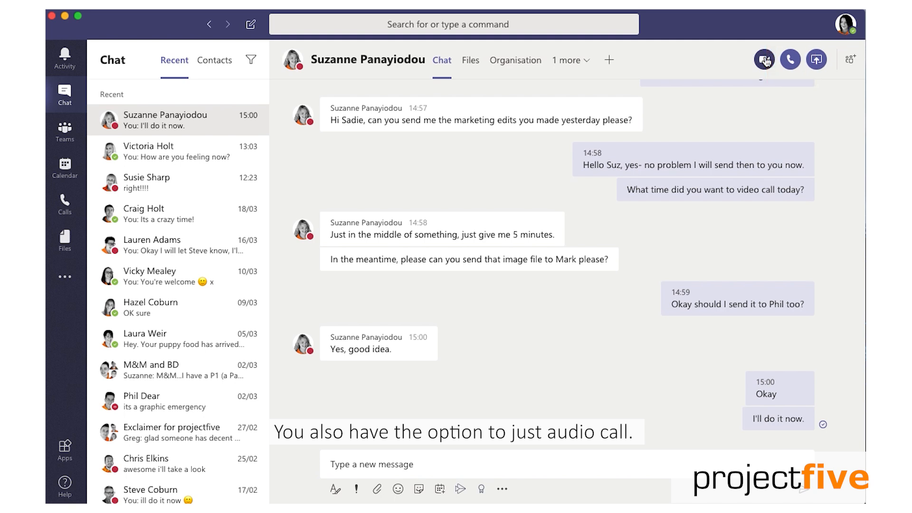
left_click(765, 60)
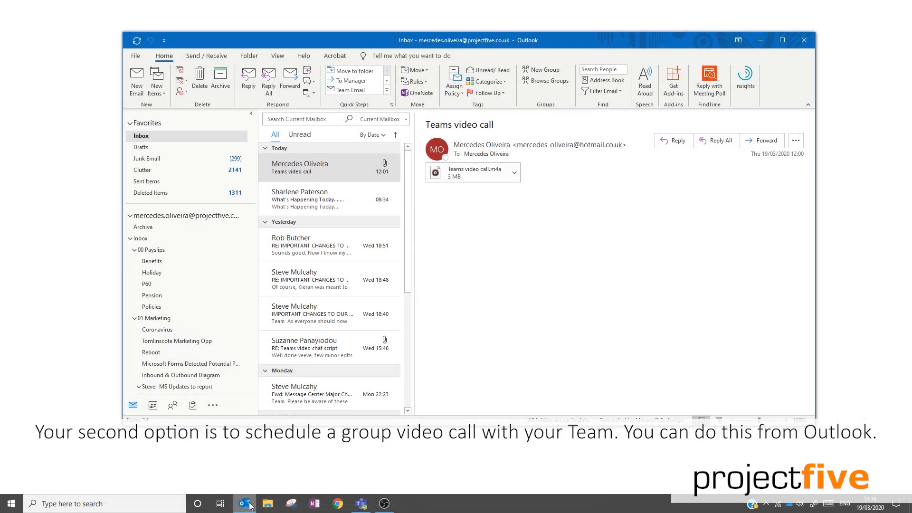
mouse_move(233, 483)
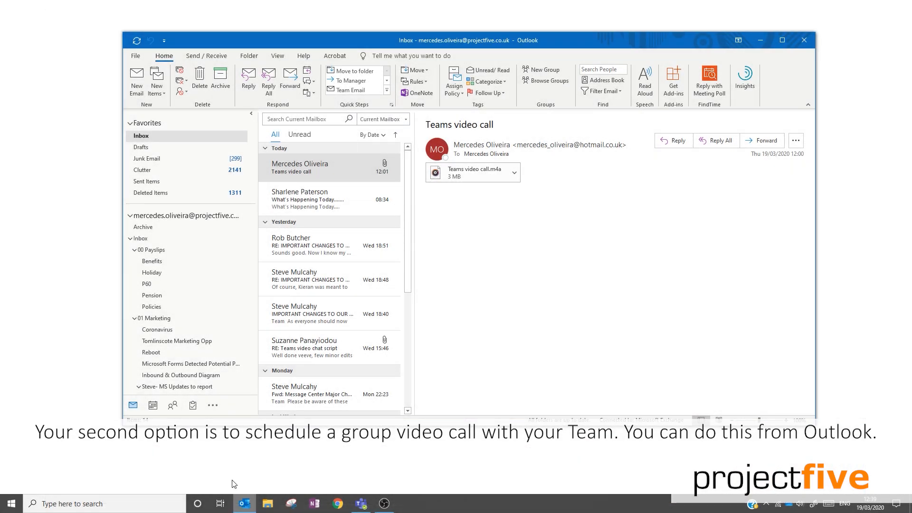
Step: Create a new Appointment from the New Items menu
left_click(157, 78)
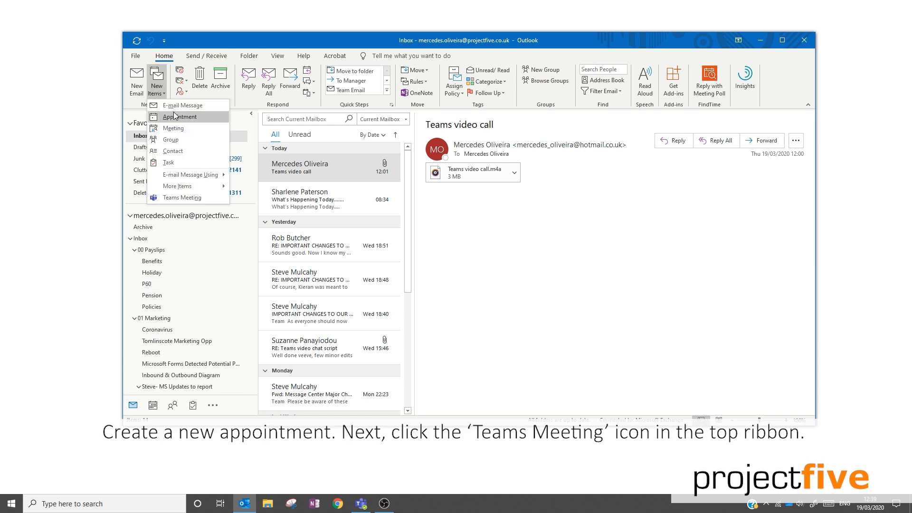
left_click(180, 117)
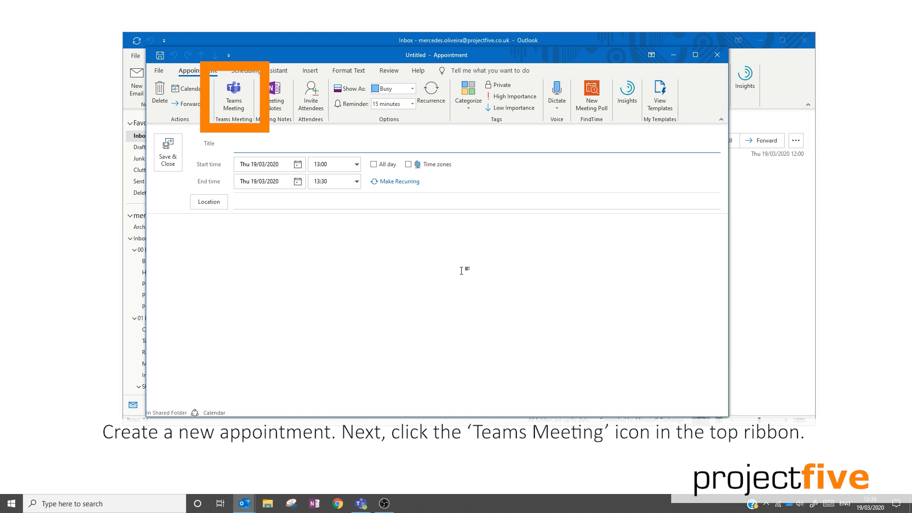
Step: Add a Teams Meeting join link and location to the appointment
left_click(233, 92)
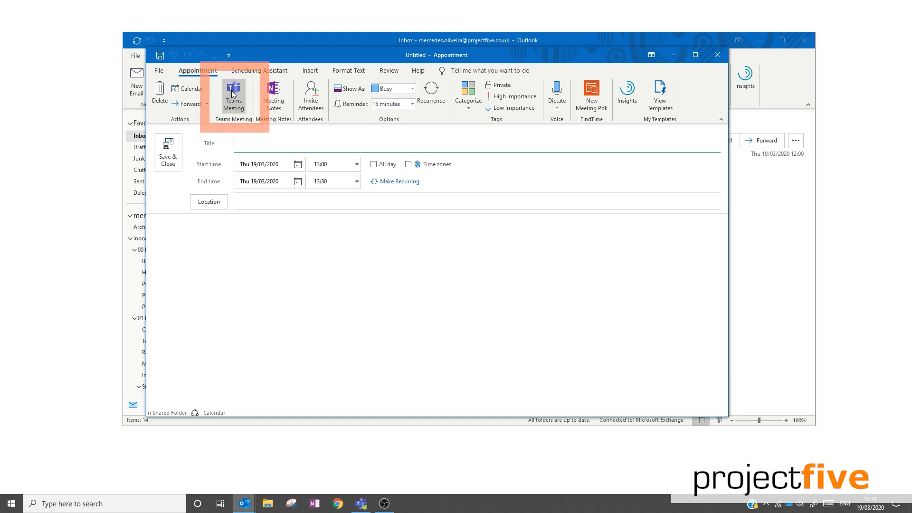
left_click(233, 95)
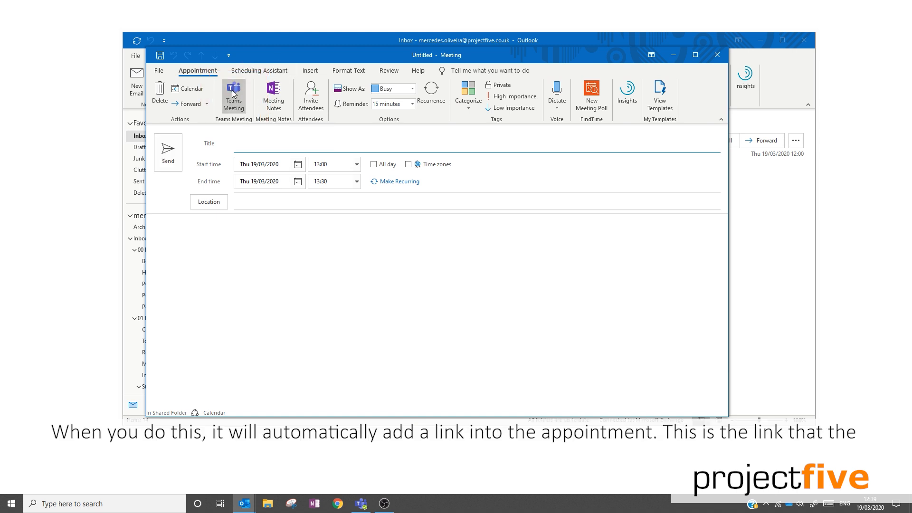
left_click(233, 95)
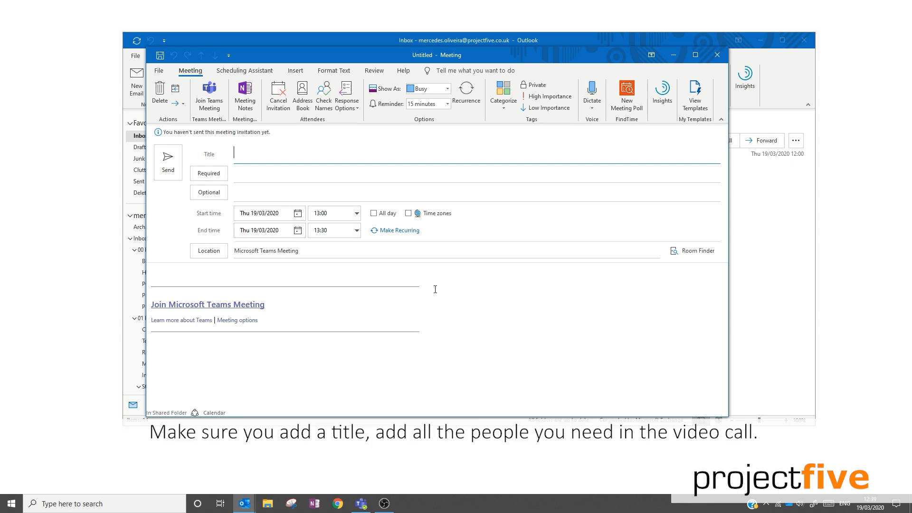
Step: Title the meeting 'Video call catch up' and open the start time dropdown
type("Video call catch up")
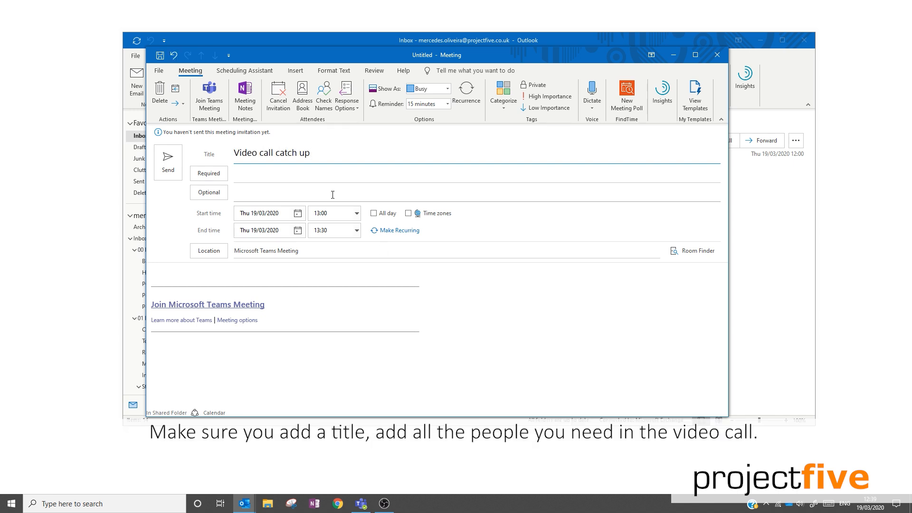
left_click(356, 214)
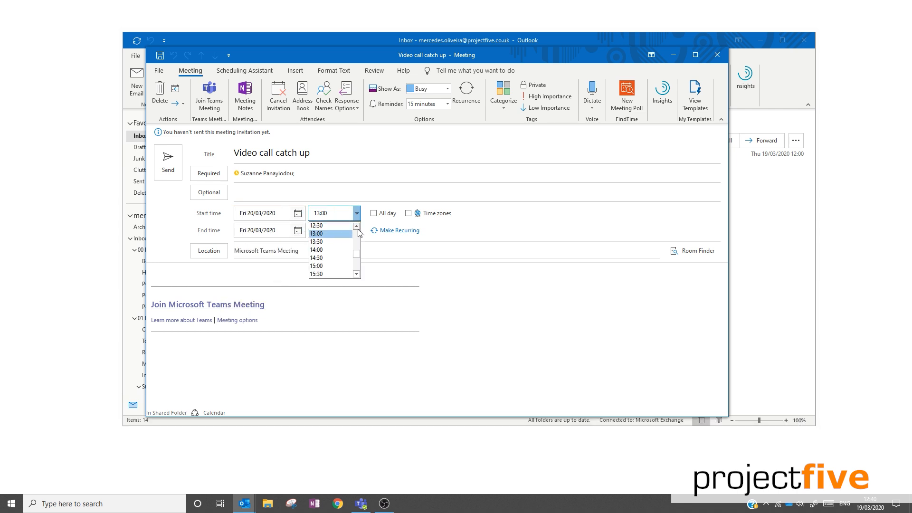